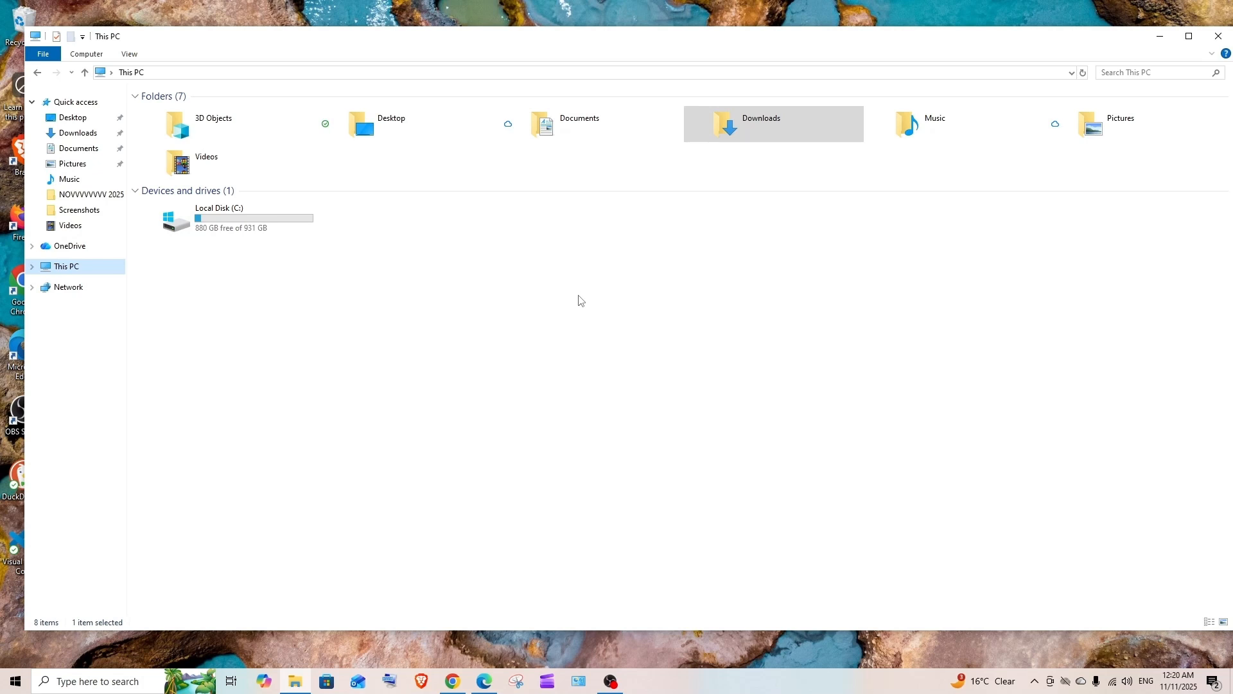
pyautogui.moveTo(454, 338)
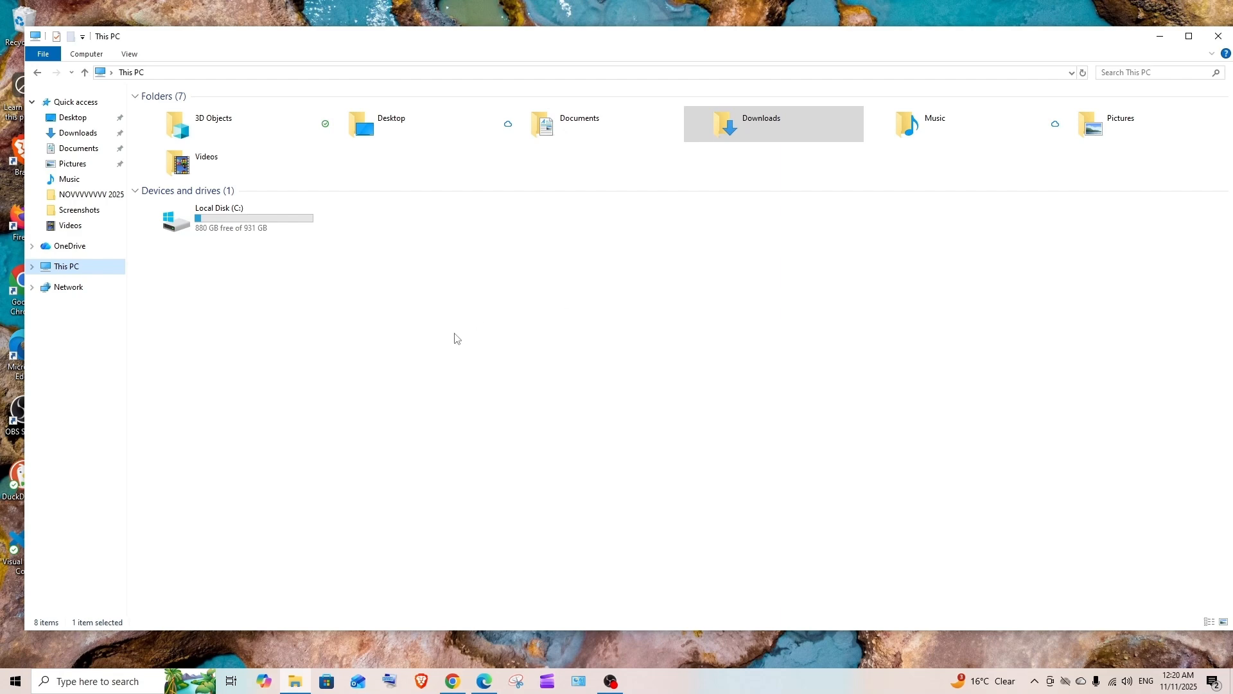
pyautogui.moveTo(444, 330)
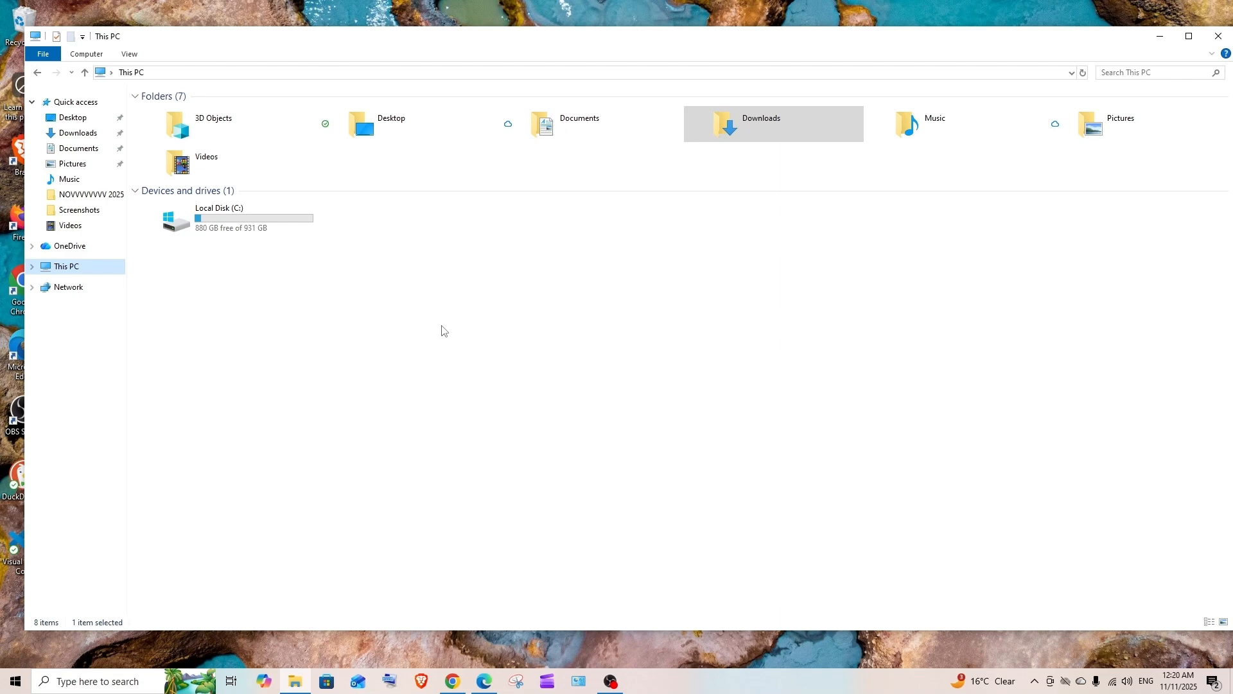
pyautogui.moveTo(424, 302)
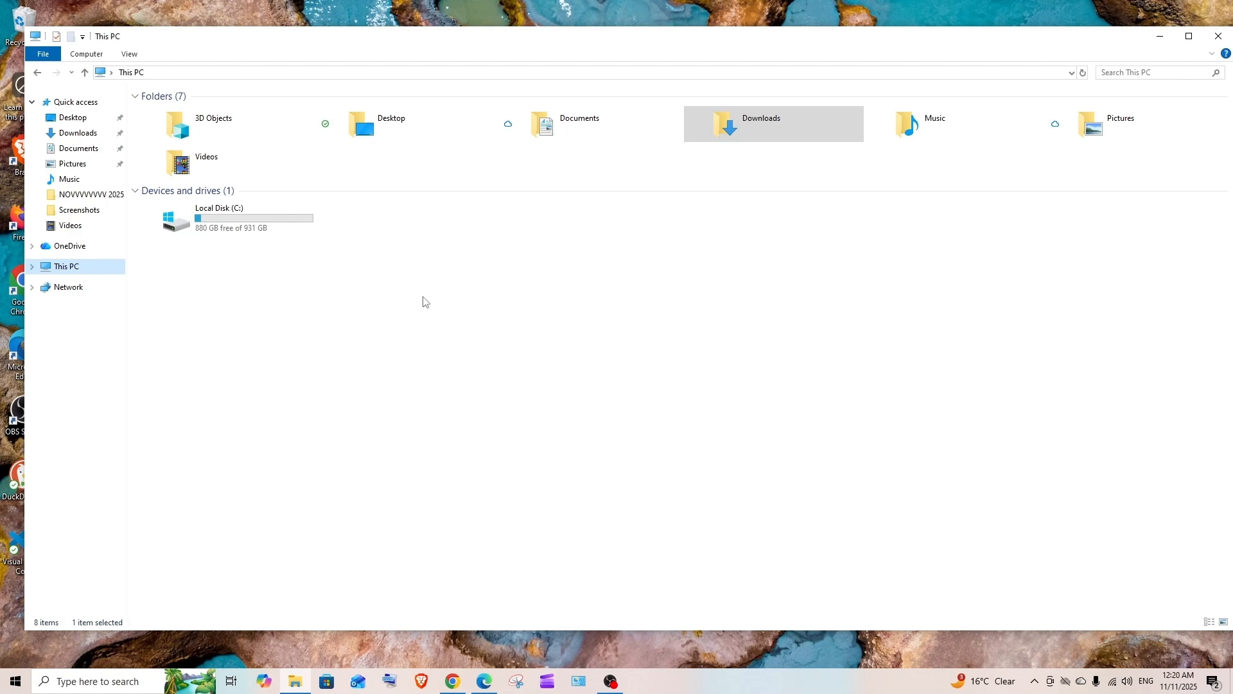
pyautogui.moveTo(266, 285)
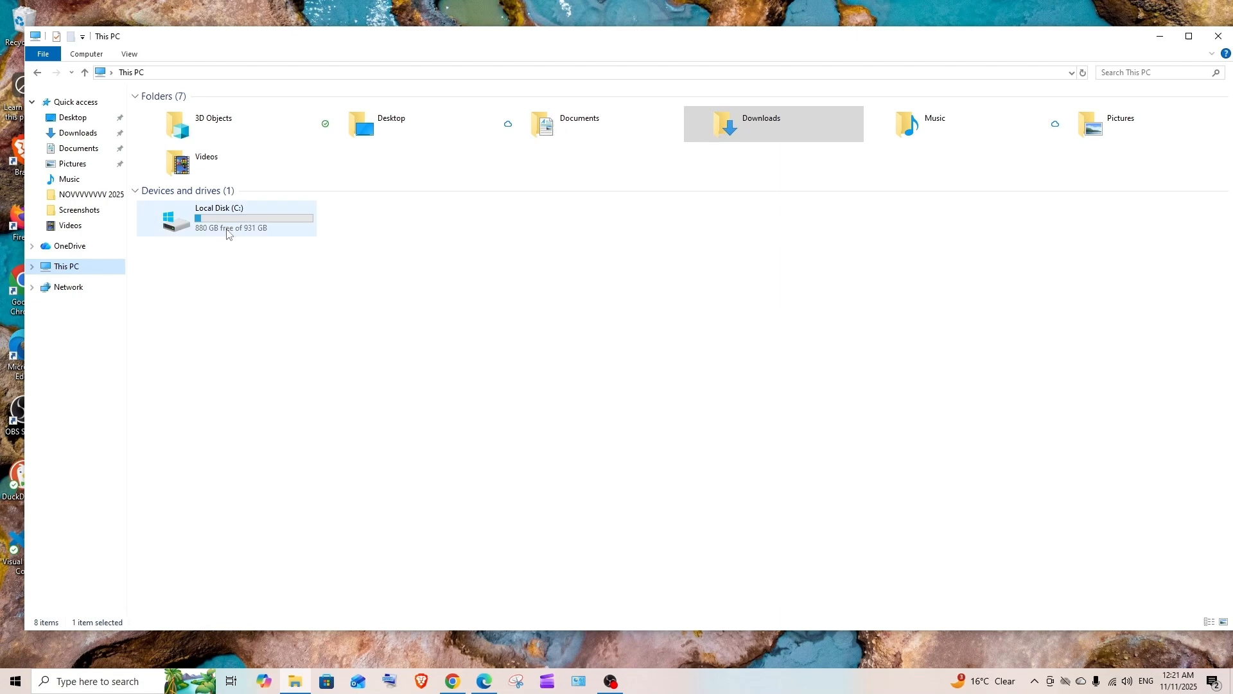
# Step: Browse from Local Disk (C:) through Users and your profile into the OneDrive folder
pyautogui.doubleClick(225, 218)
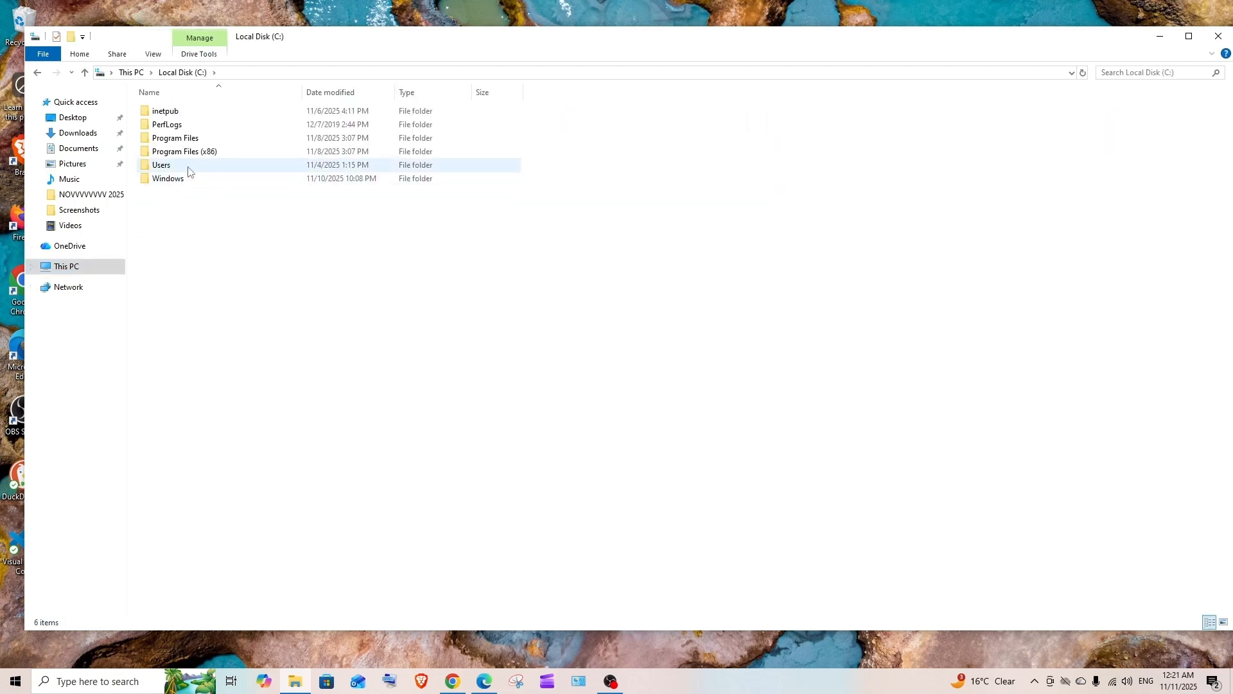
pyautogui.doubleClick(161, 164)
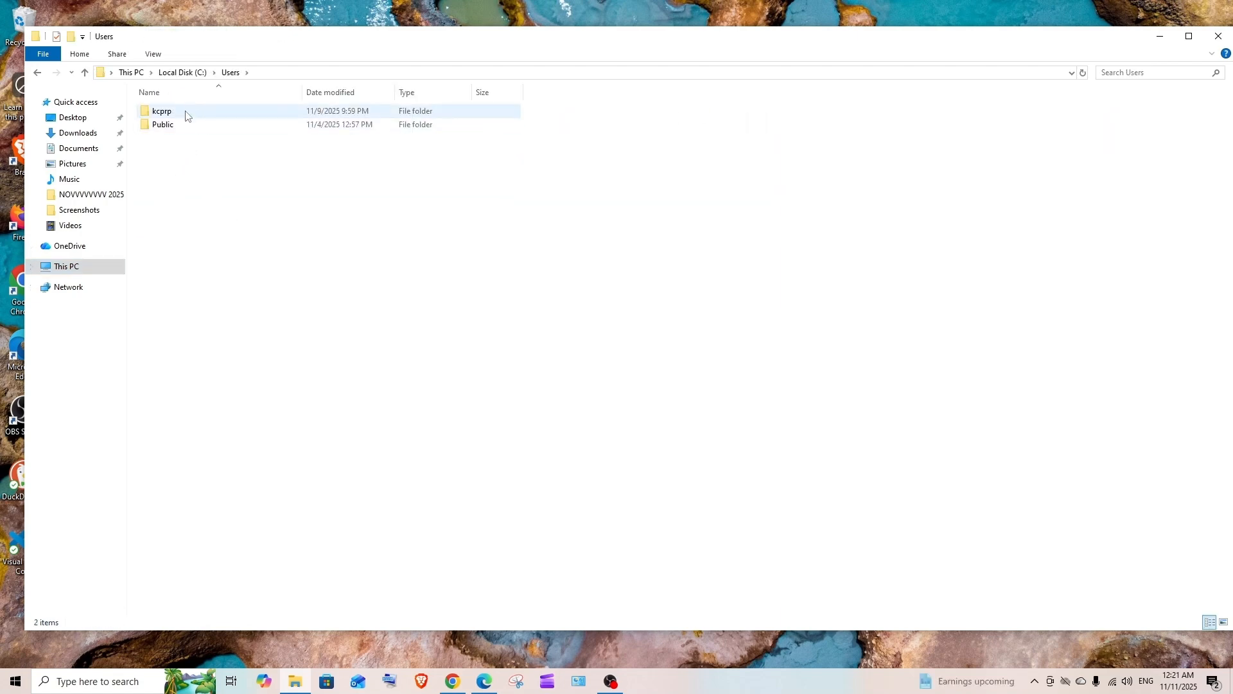
pyautogui.doubleClick(161, 111)
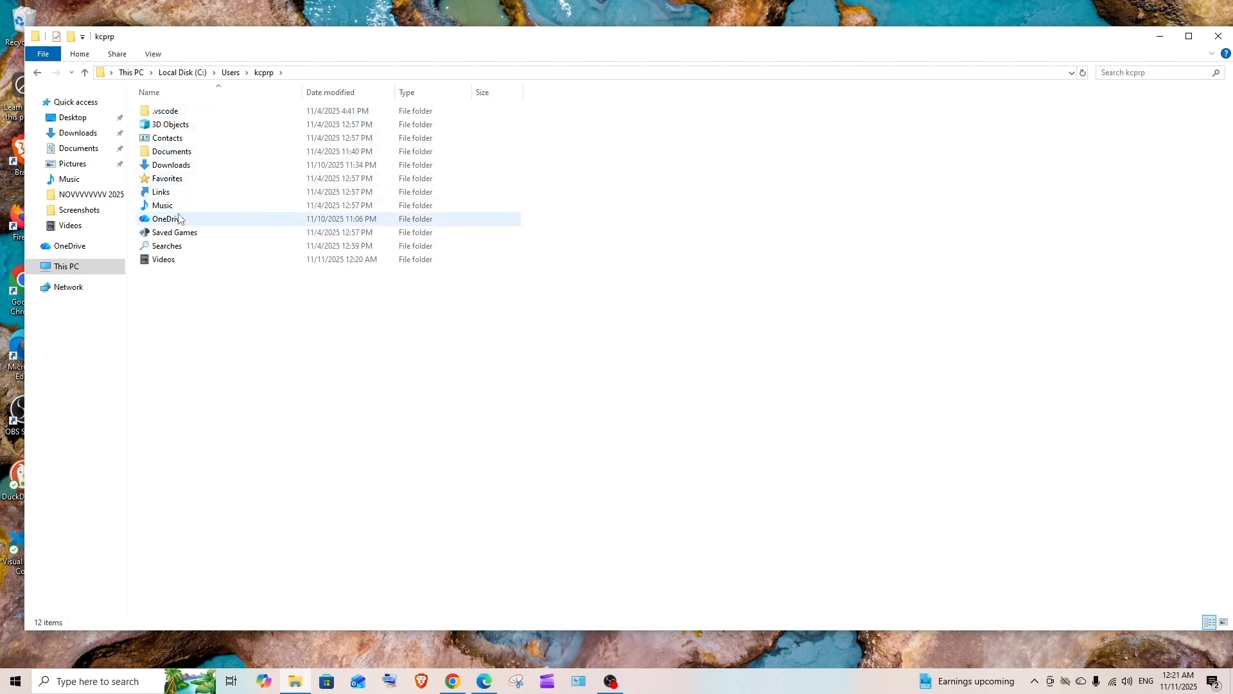
pyautogui.doubleClick(166, 218)
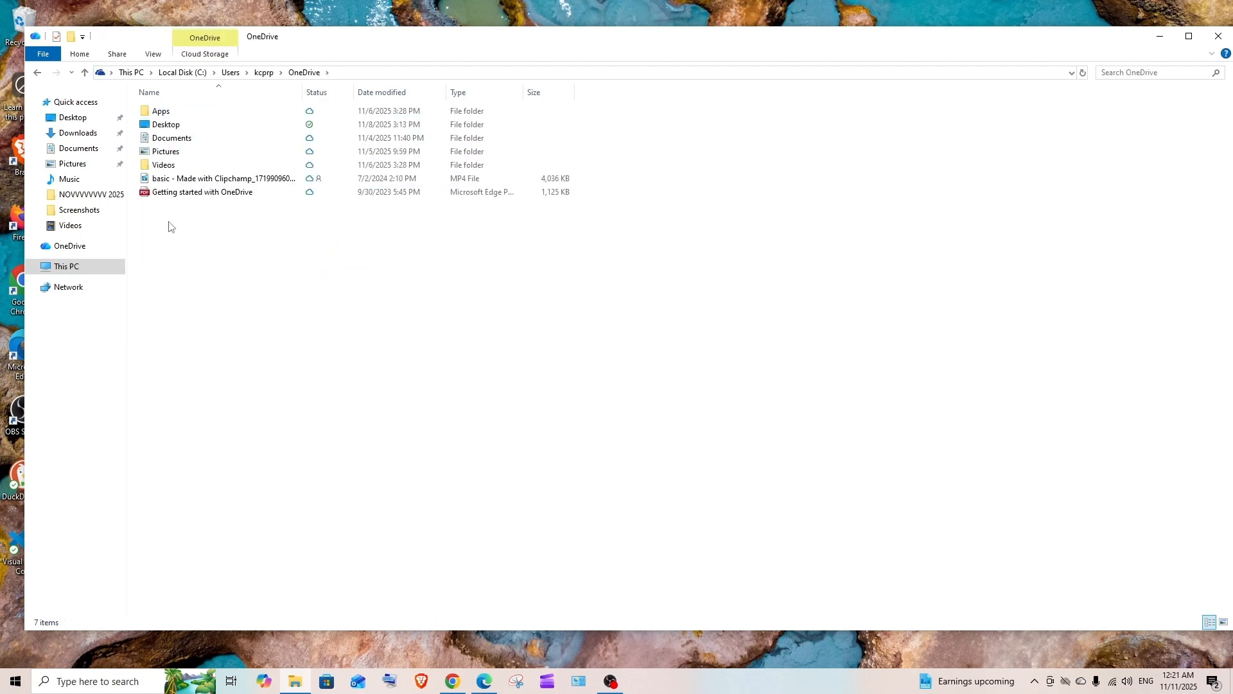
pyautogui.moveTo(270, 249)
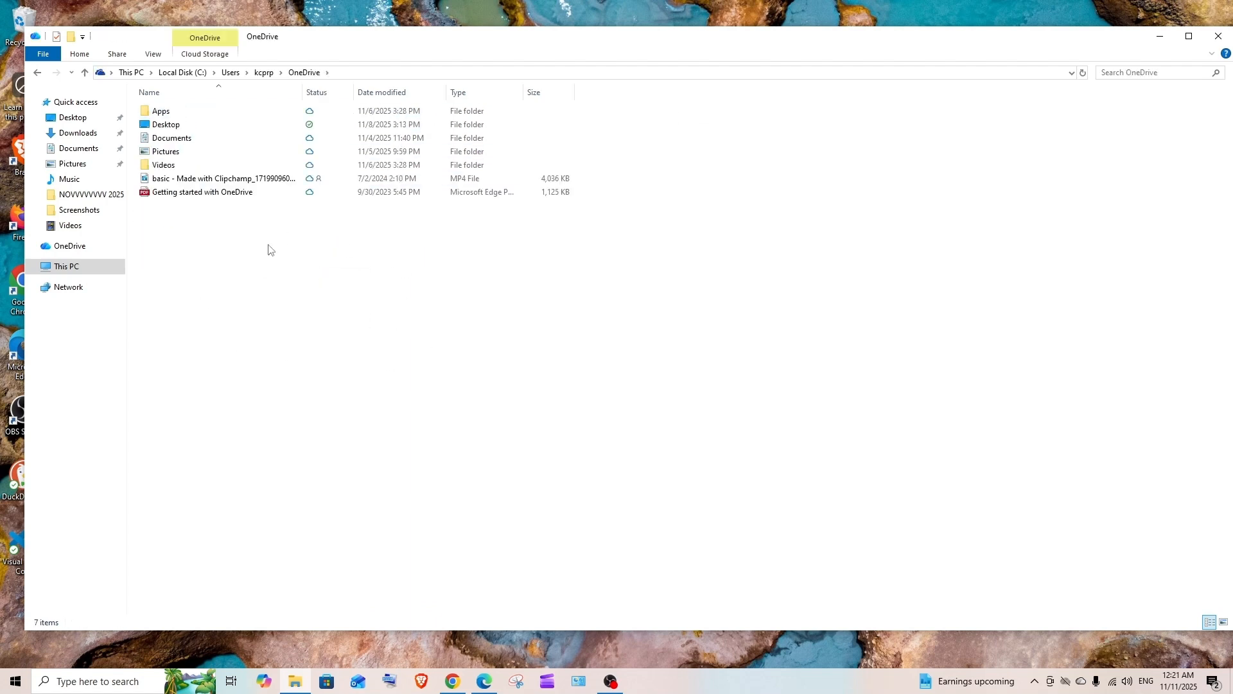
pyautogui.moveTo(250, 247)
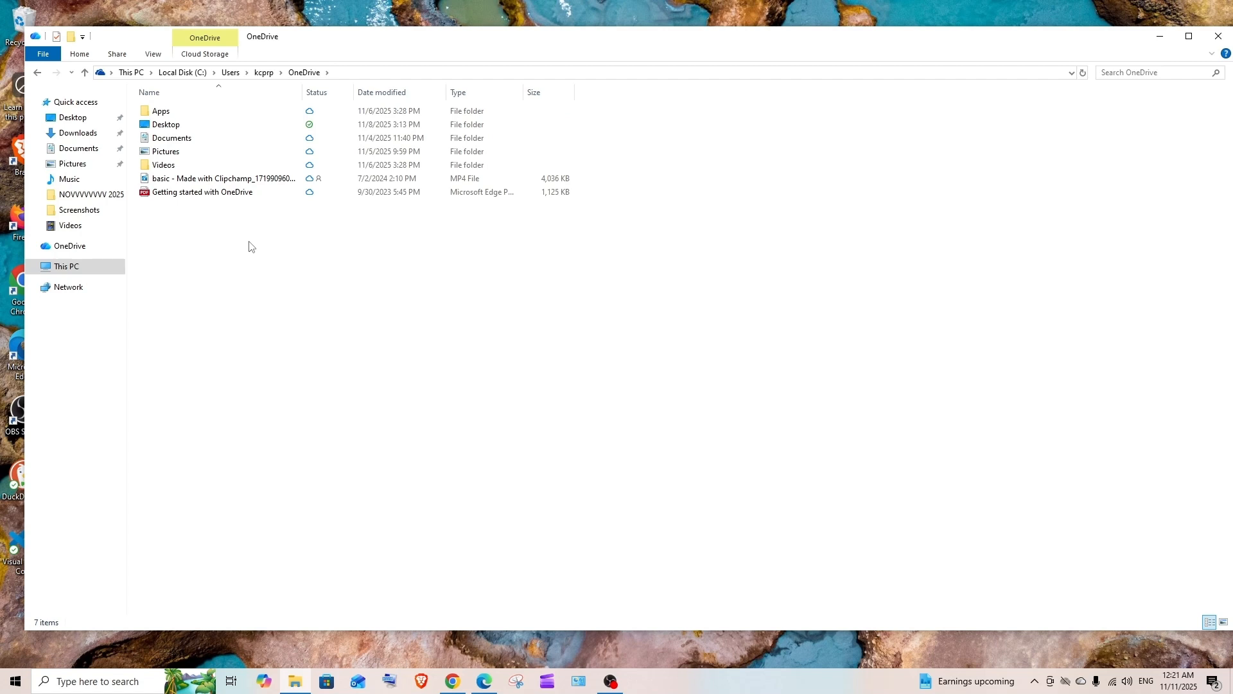
pyautogui.moveTo(217, 233)
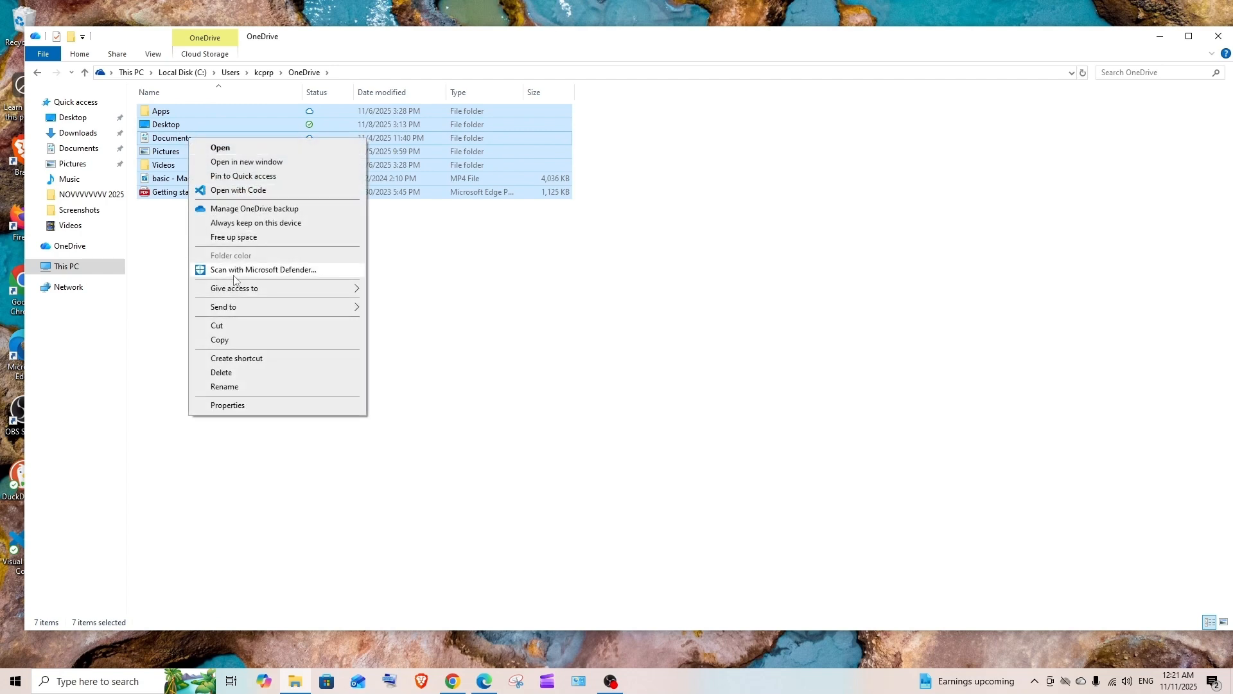
# Step: Cut the seven OneDrive items and move them into C:\data
pyautogui.click(275, 319)
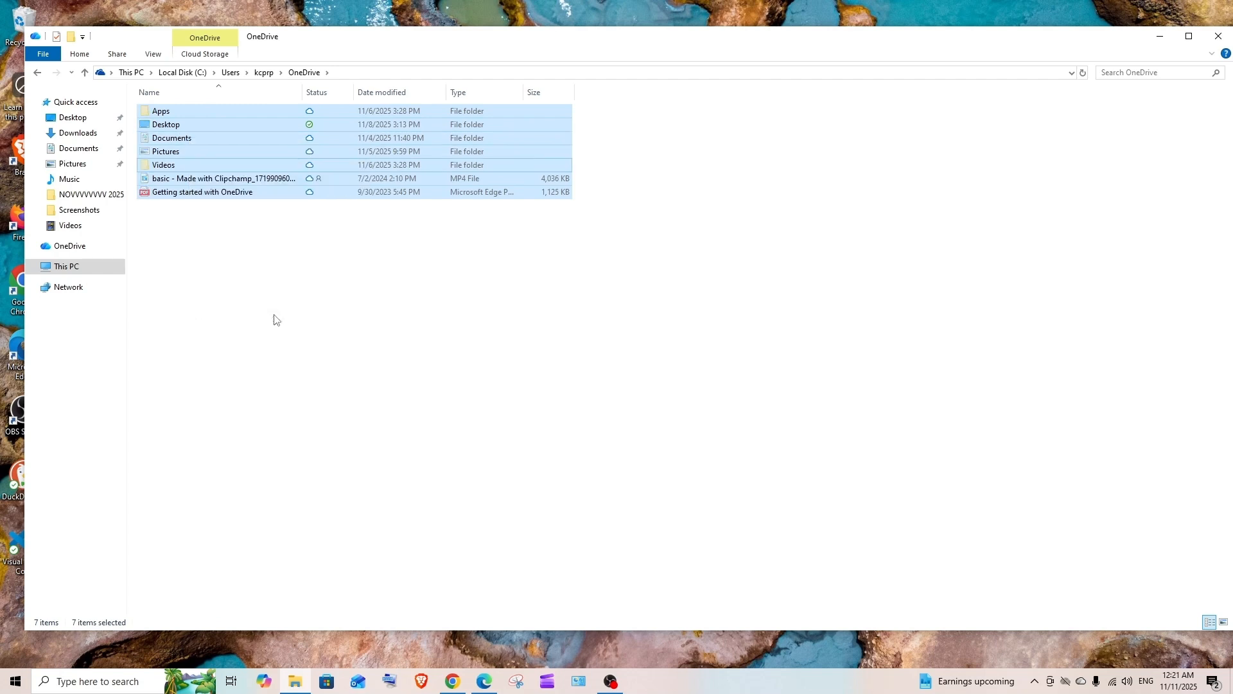
pyautogui.click(67, 266)
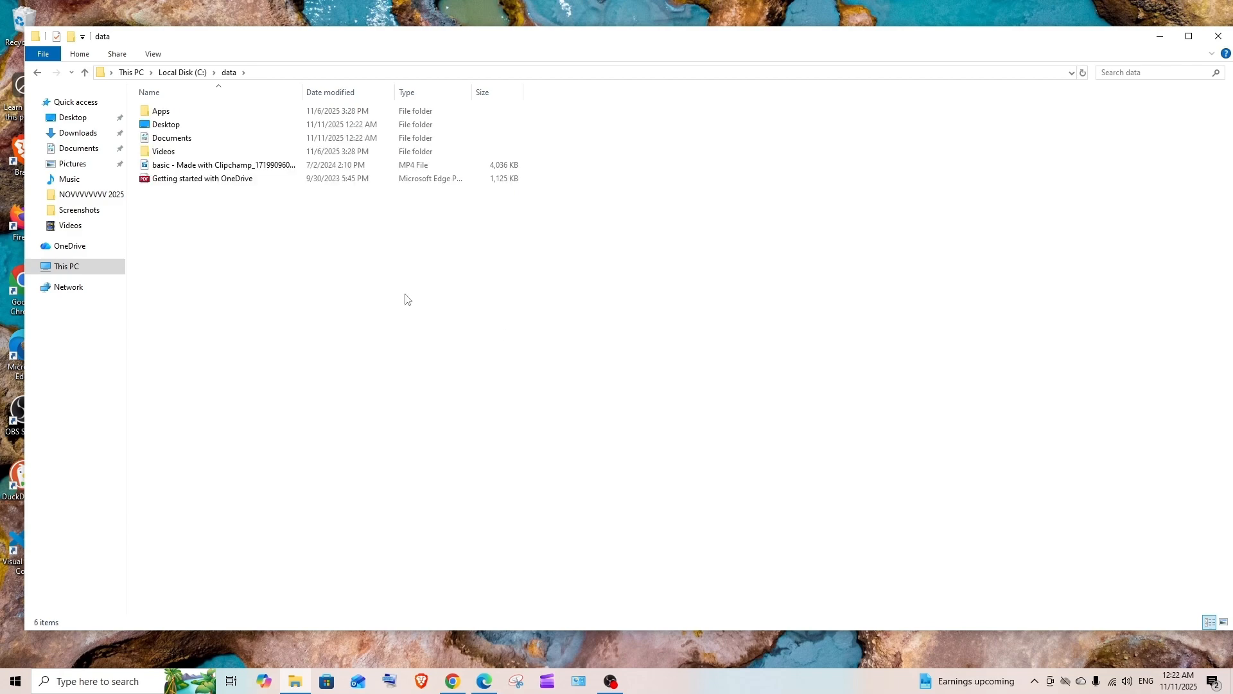
pyautogui.moveTo(593, 352)
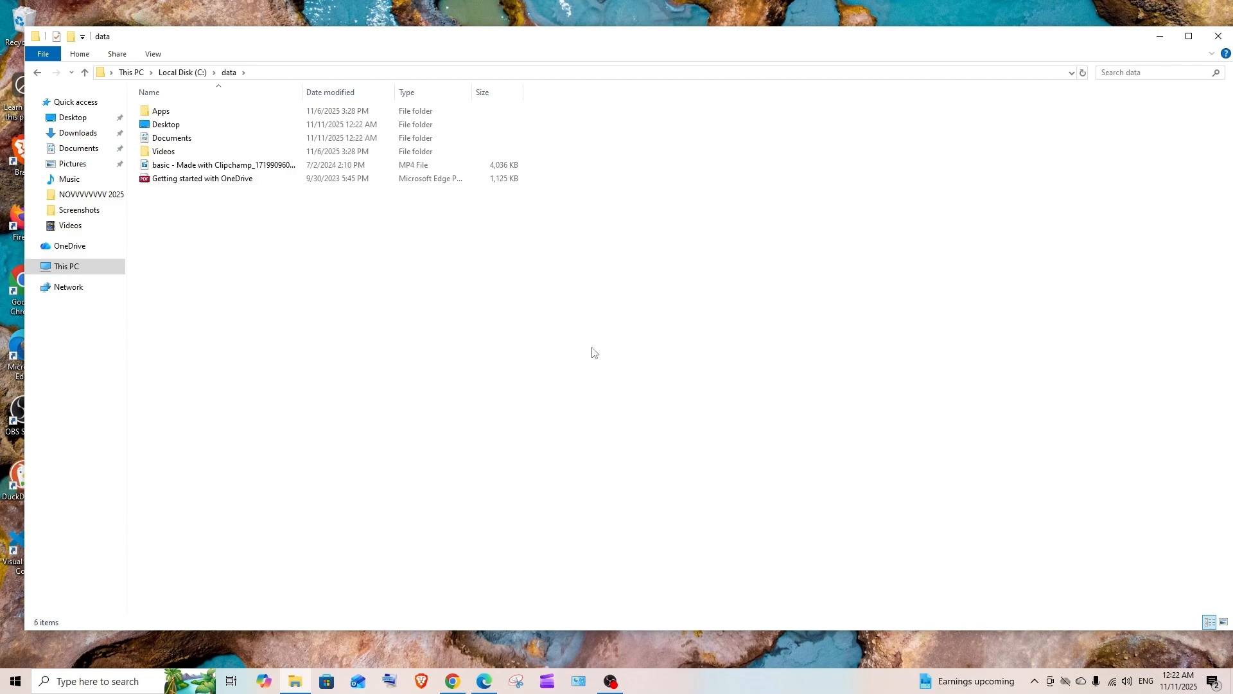
pyautogui.moveTo(210, 268)
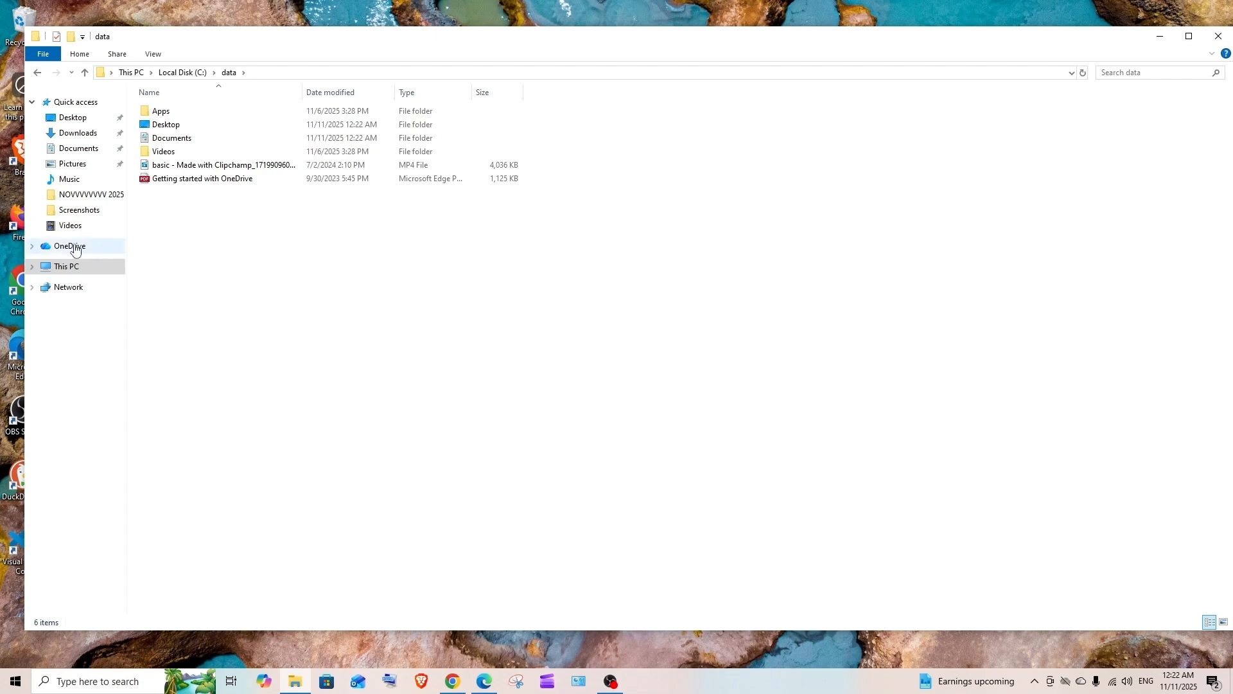
# Step: Unlink this PC from the OneDrive account via OneDrive Settings > Account
pyautogui.rightClick(69, 246)
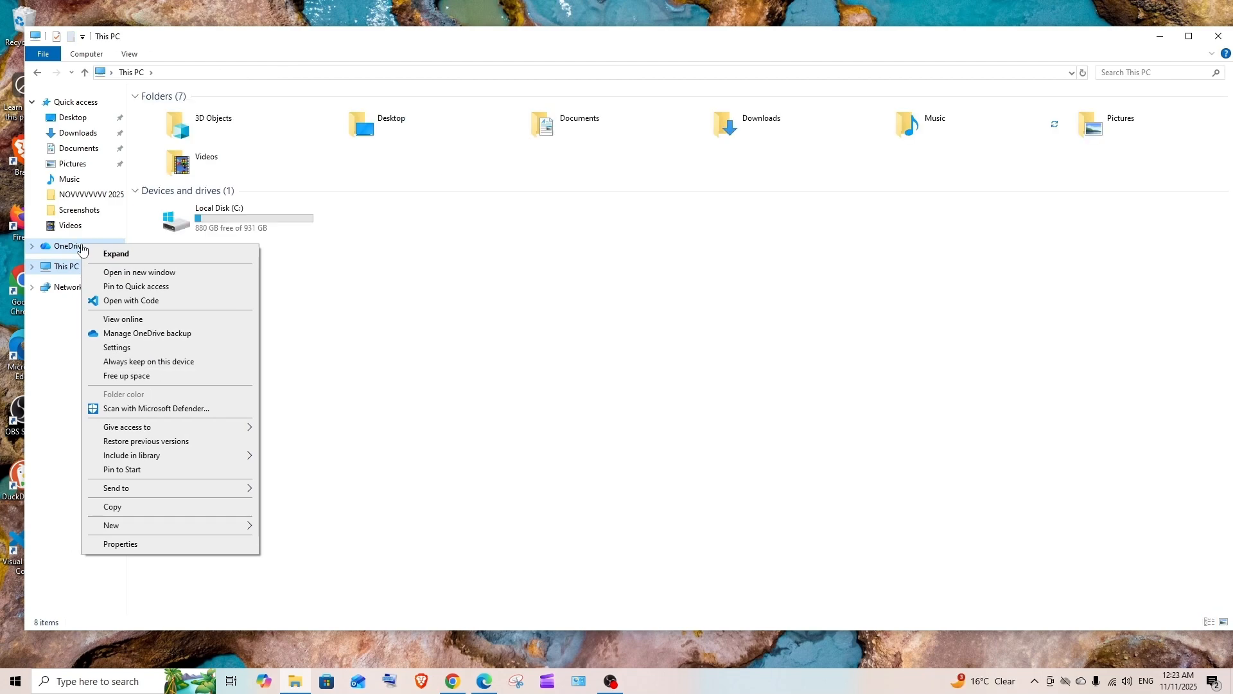
pyautogui.click(117, 347)
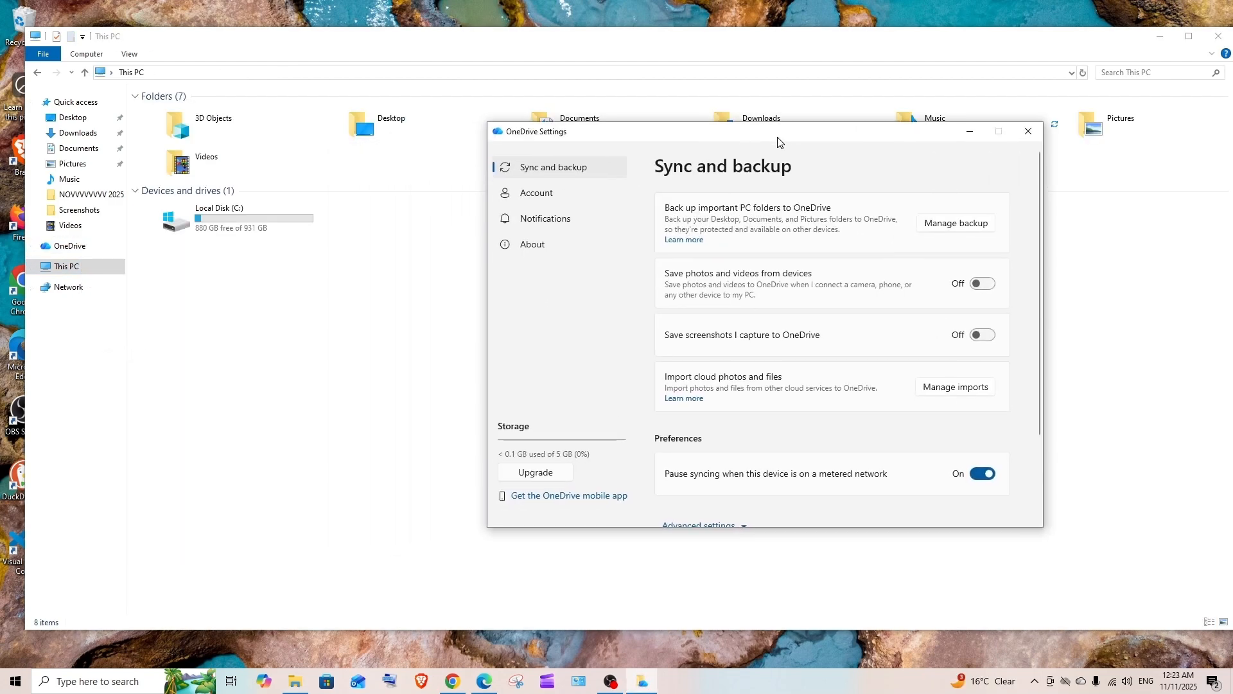
pyautogui.moveTo(624, 146)
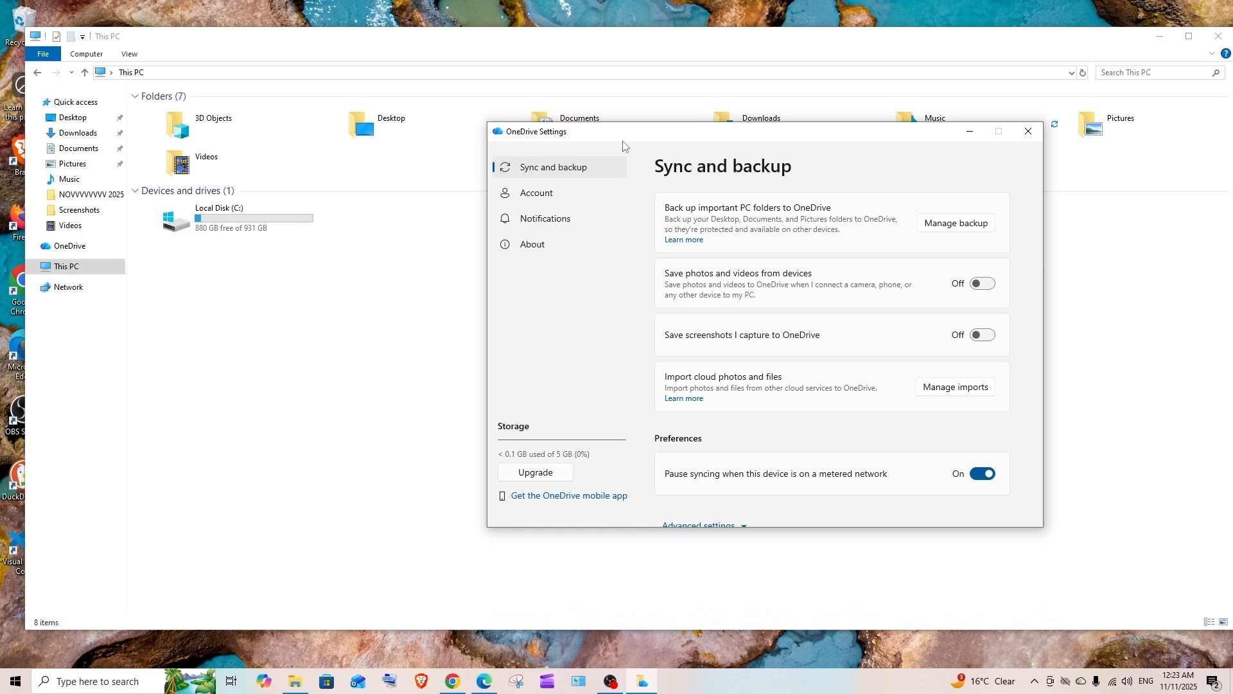
pyautogui.click(536, 193)
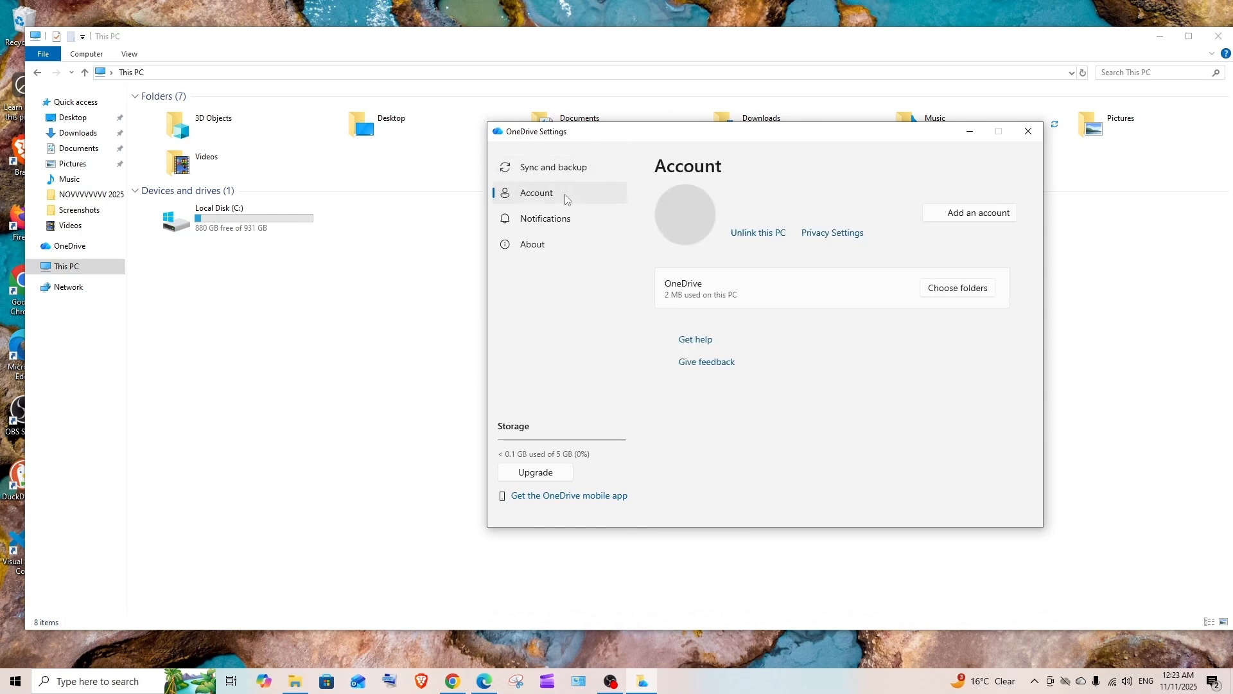
pyautogui.moveTo(757, 232)
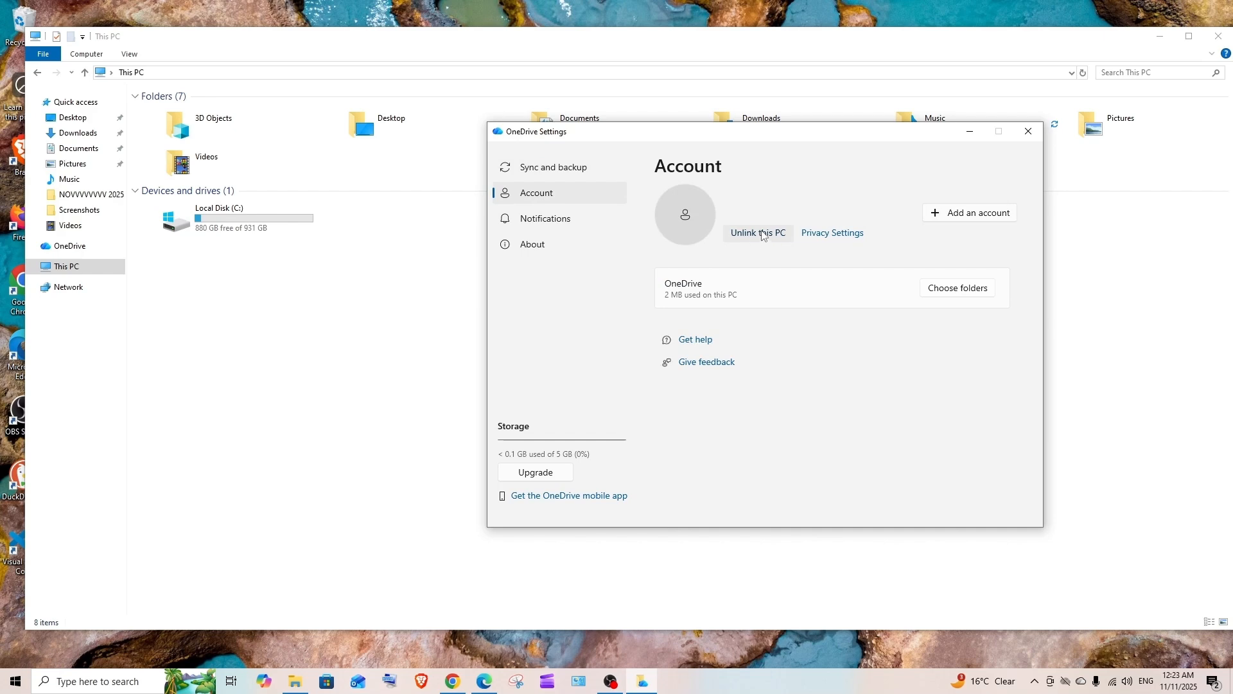
pyautogui.click(756, 233)
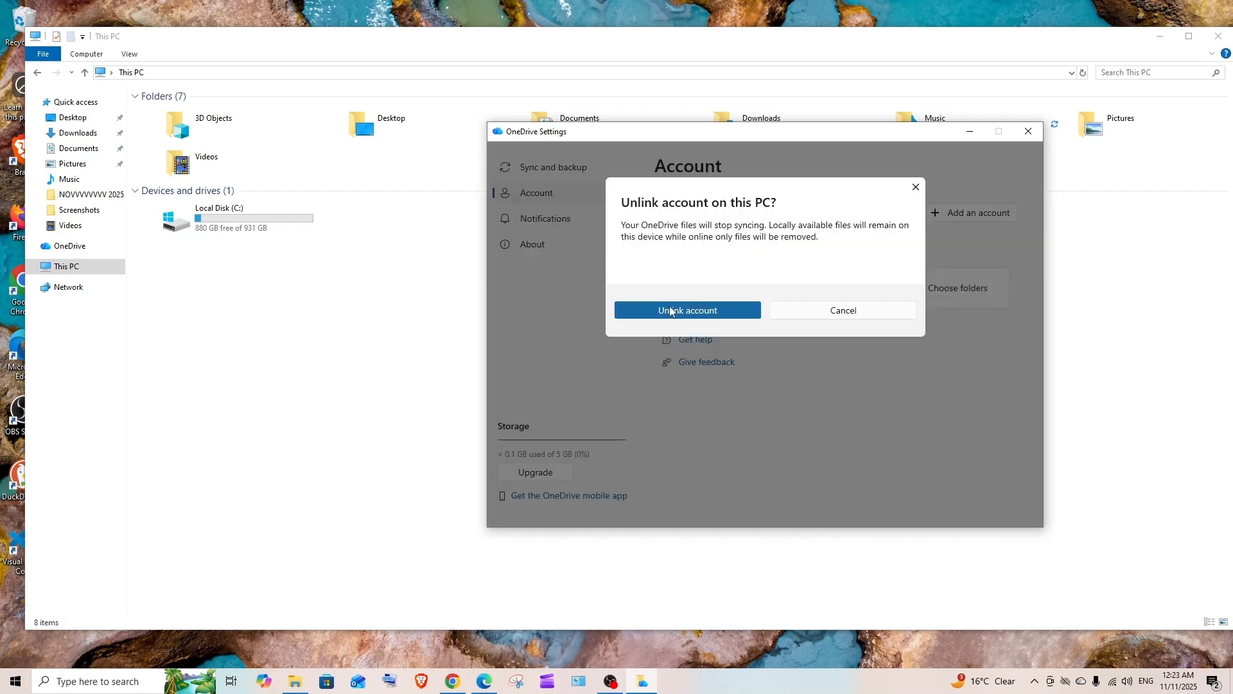
pyautogui.click(686, 310)
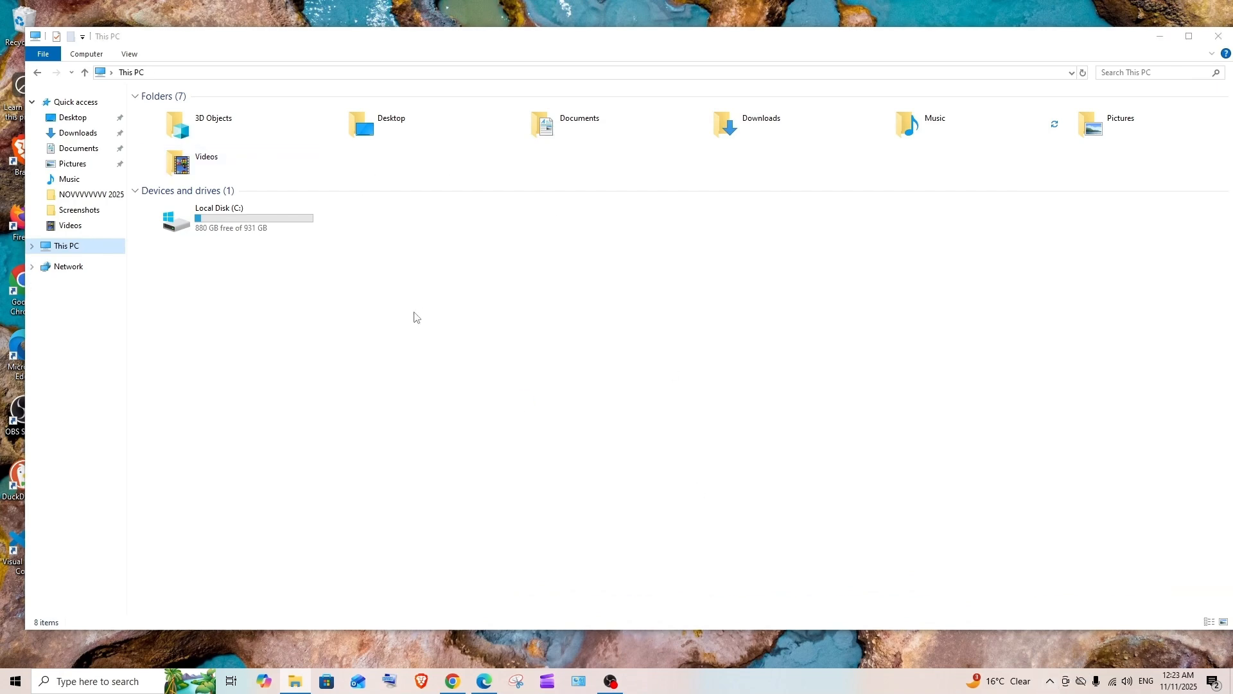
pyautogui.moveTo(1081, 681)
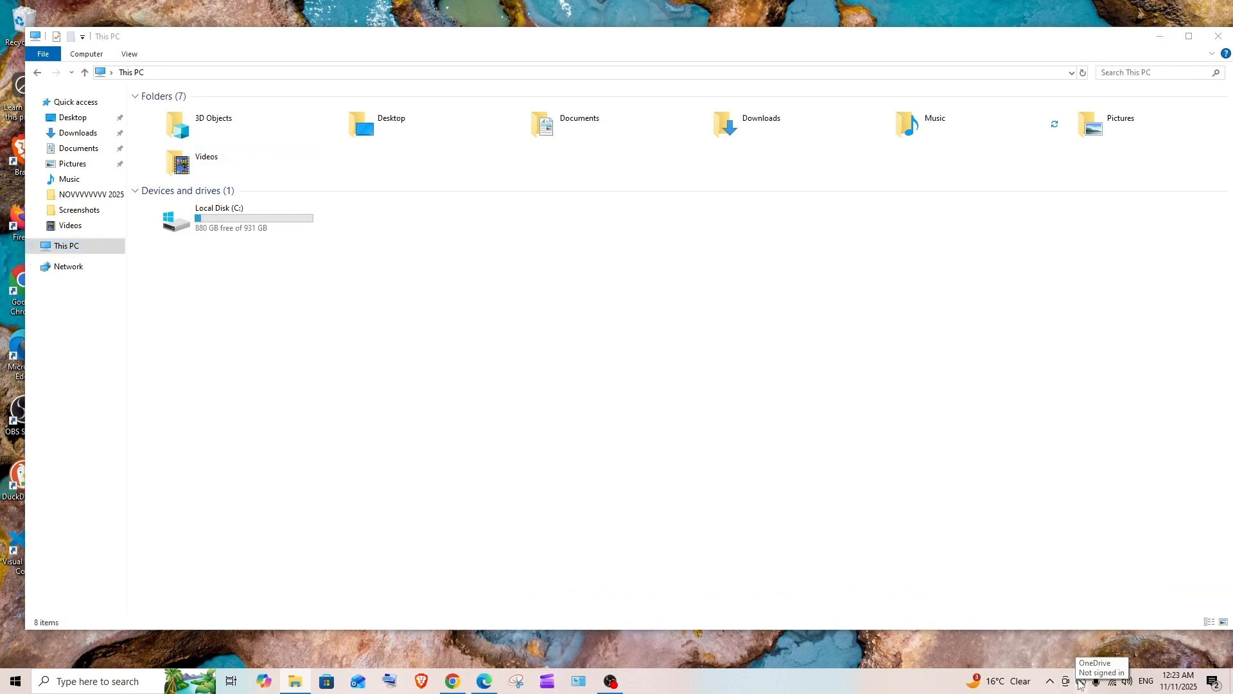
pyautogui.click(1080, 680)
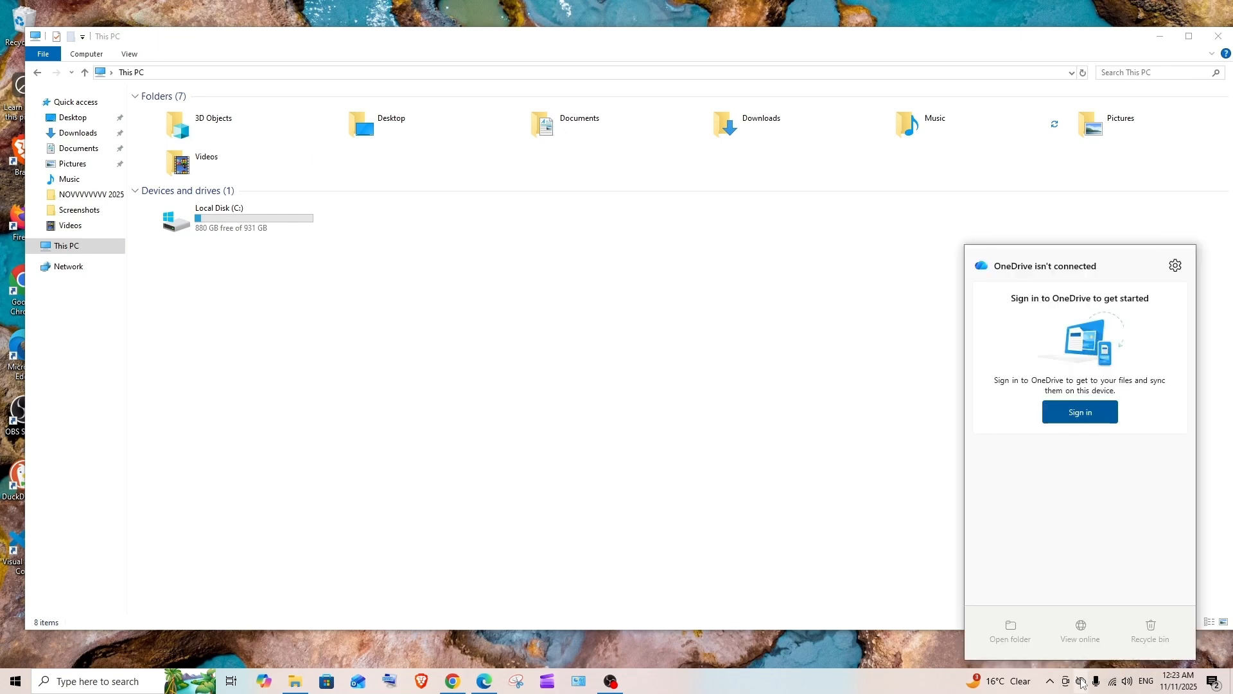
pyautogui.moveTo(1080, 411)
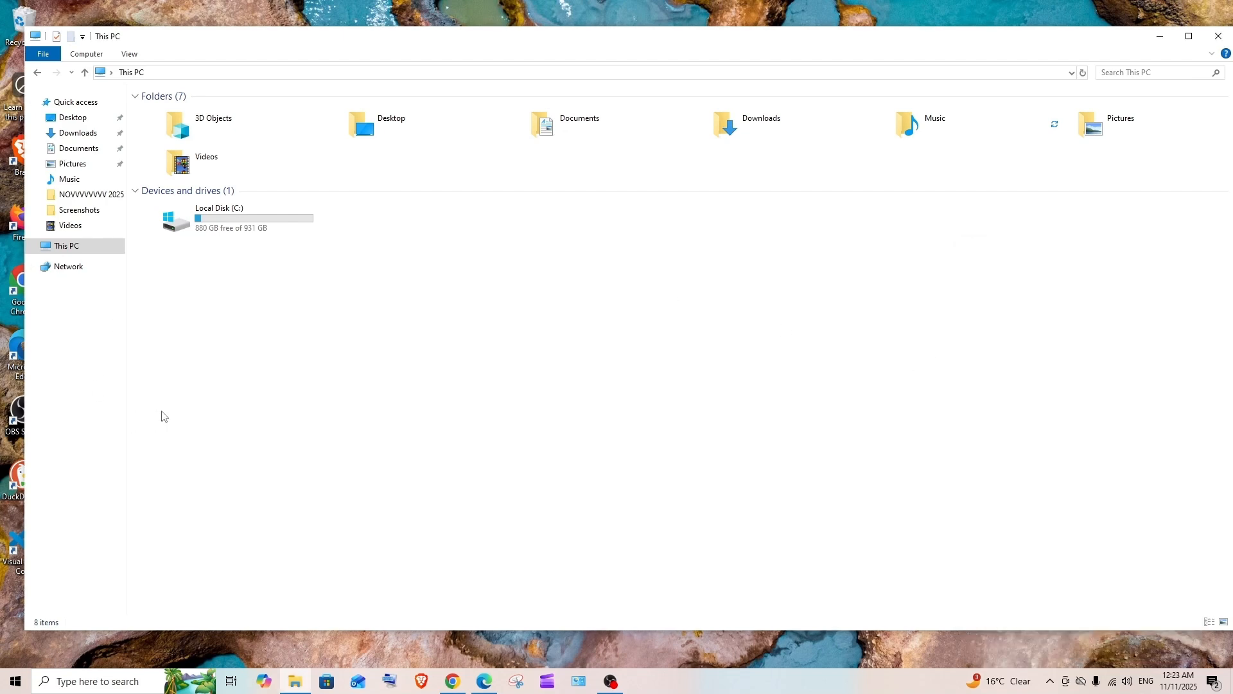
pyautogui.moveTo(123, 641)
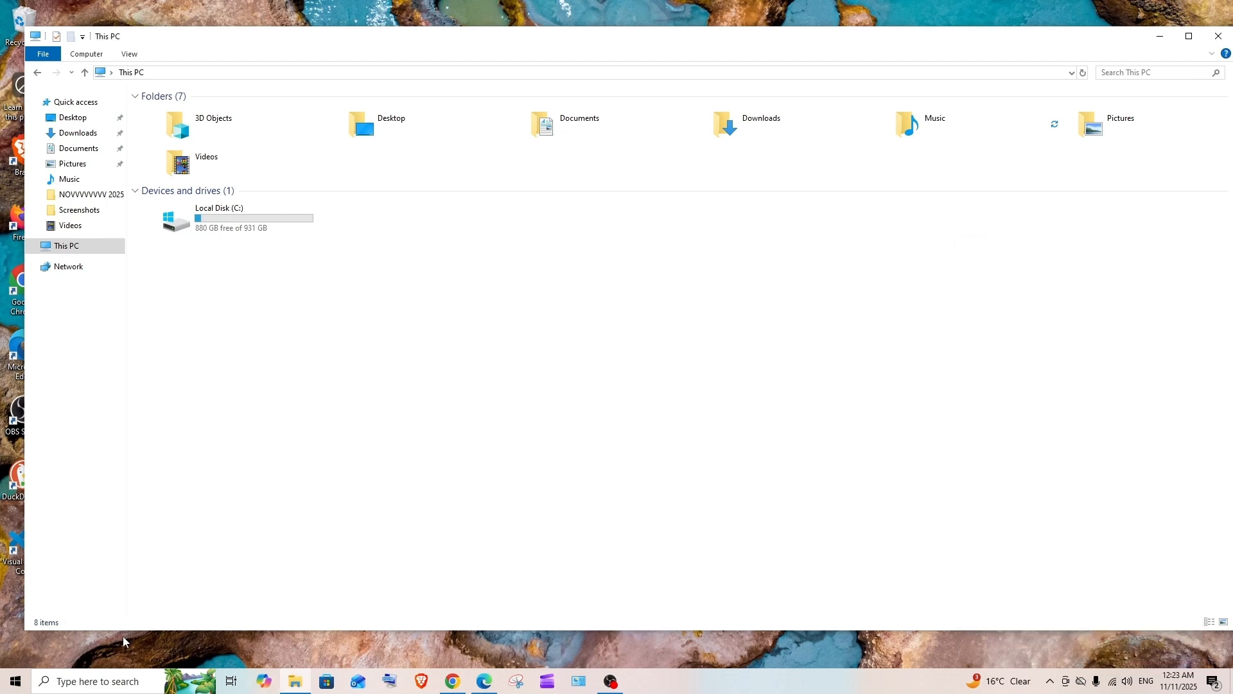
# Step: Open Settings and scroll the installed apps list to find Microsoft OneDrive
pyautogui.write('se')
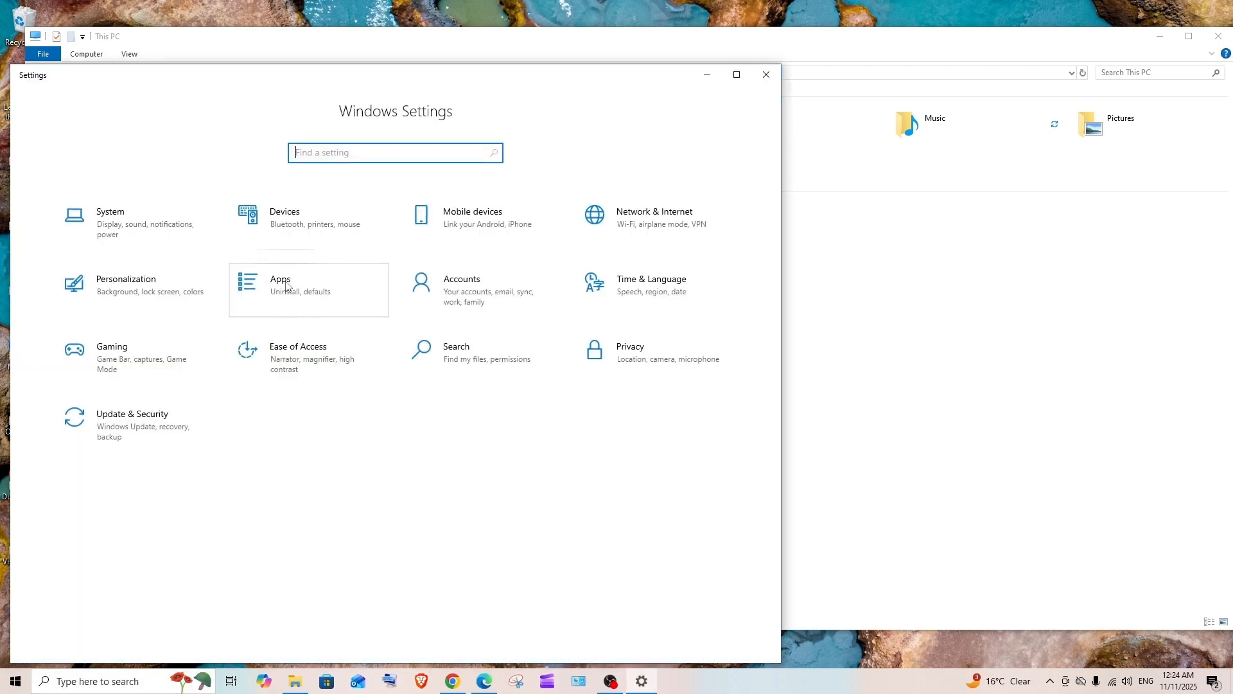
pyautogui.click(309, 290)
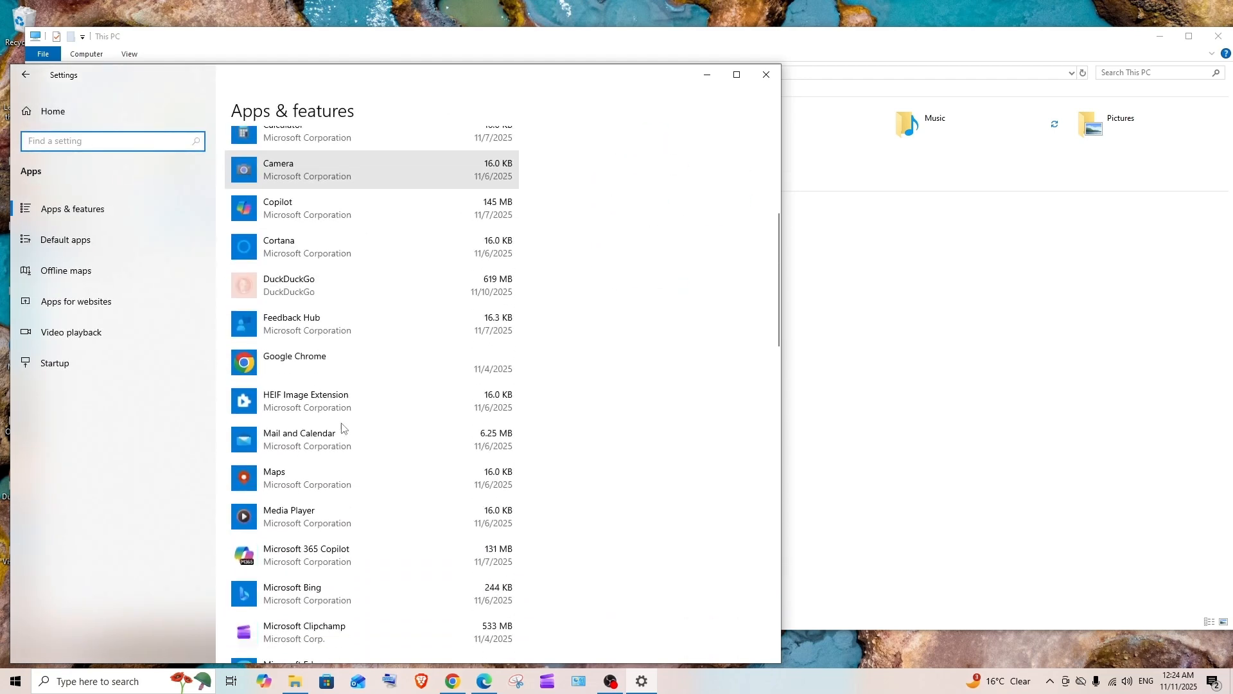
pyautogui.scroll(-3)
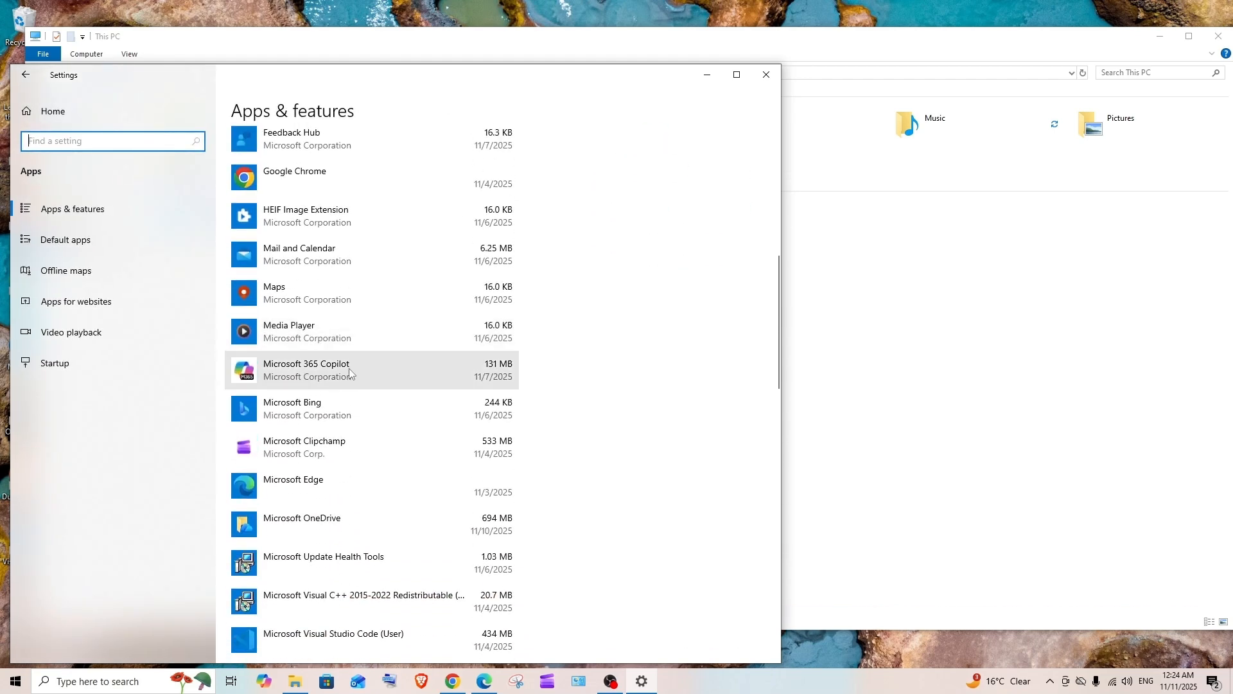
pyautogui.scroll(-3)
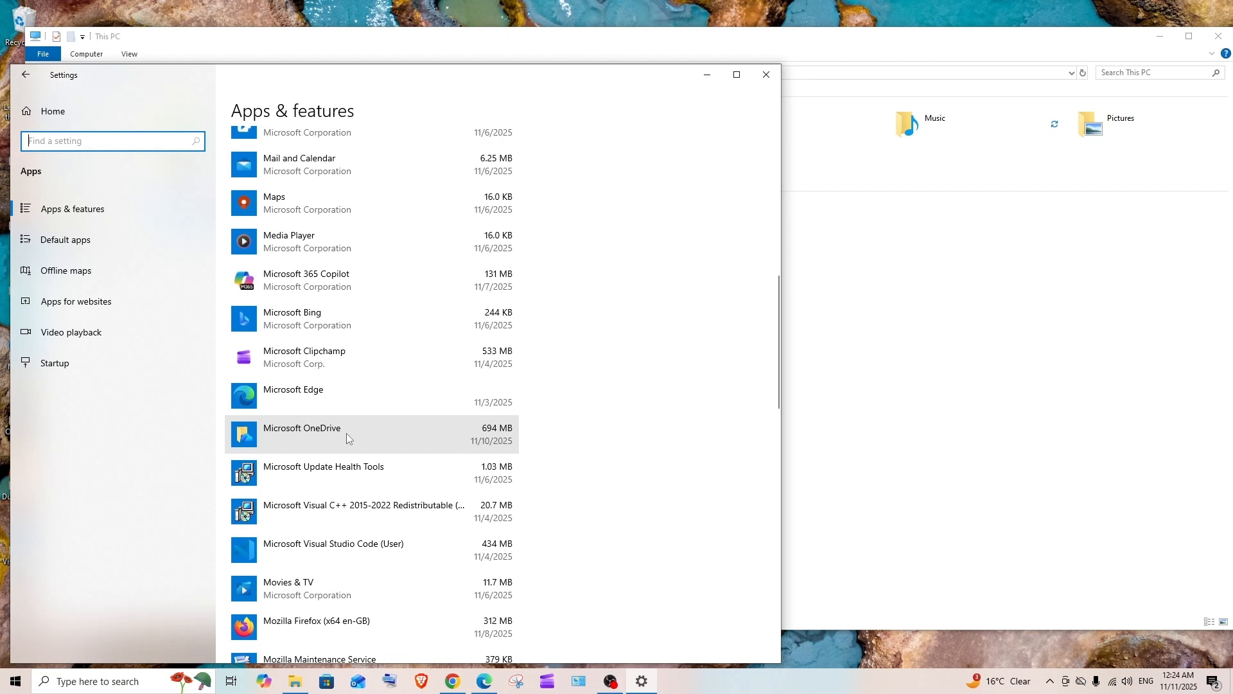
# Step: Uninstall Microsoft OneDrive and confirm removing it with its related info
pyautogui.click(330, 433)
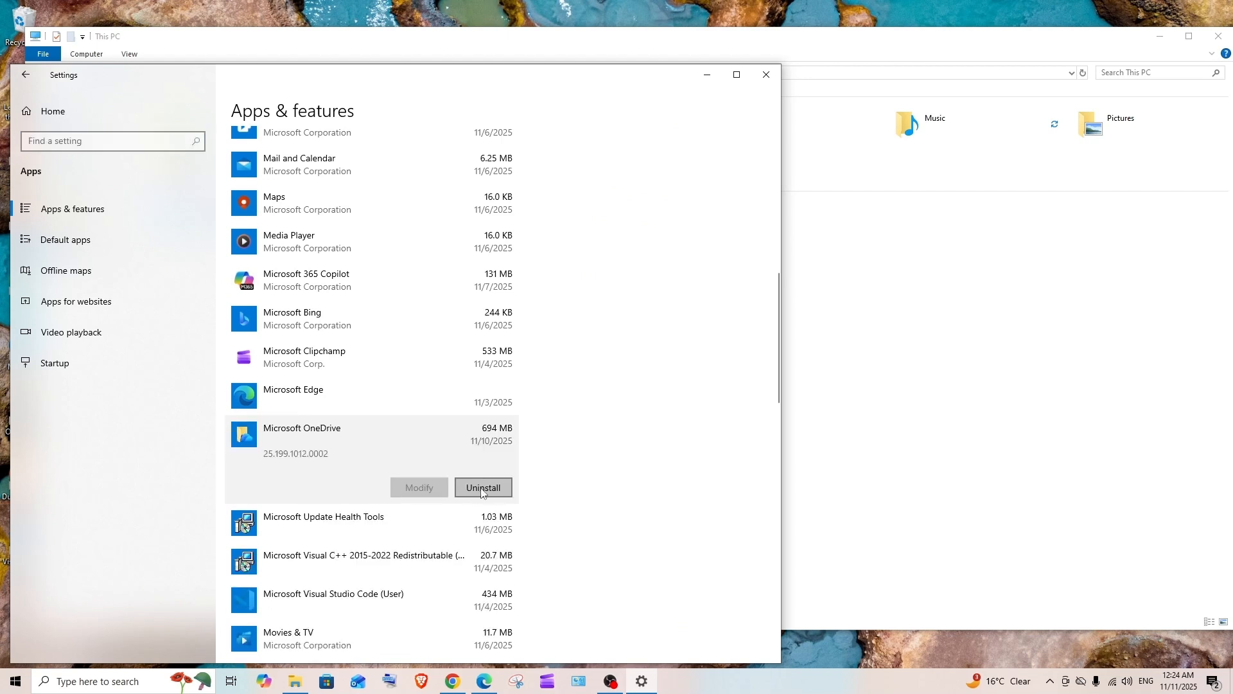
pyautogui.click(483, 487)
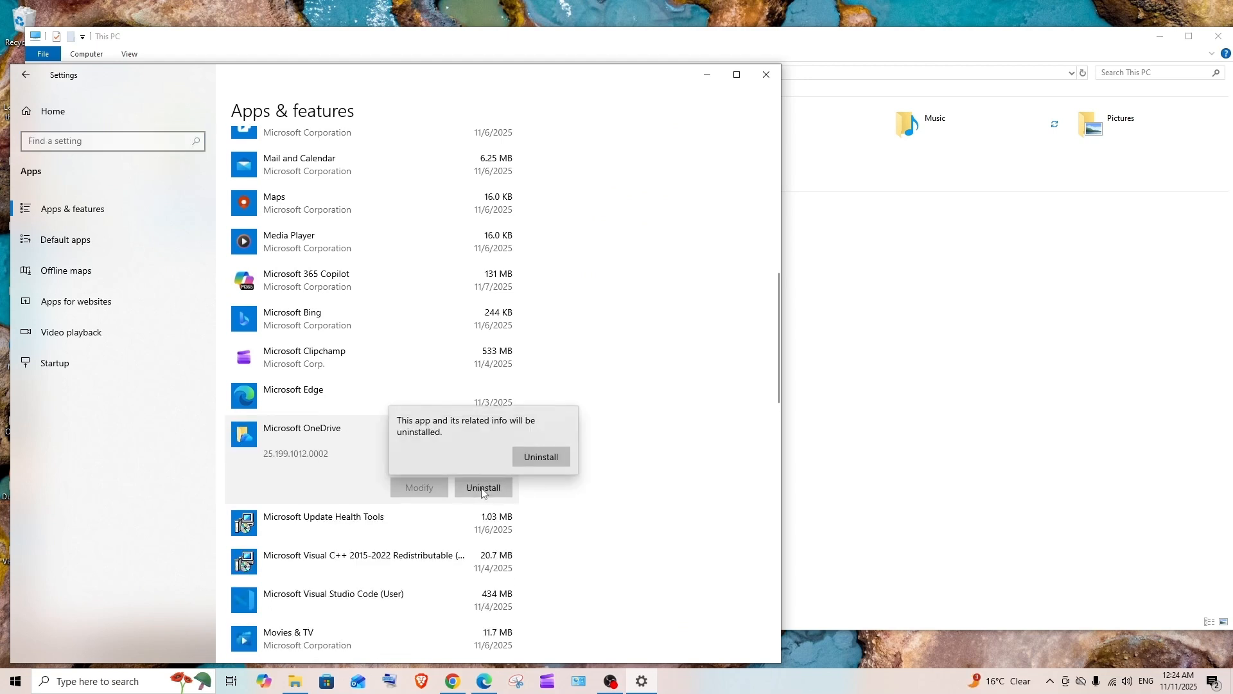
pyautogui.click(540, 456)
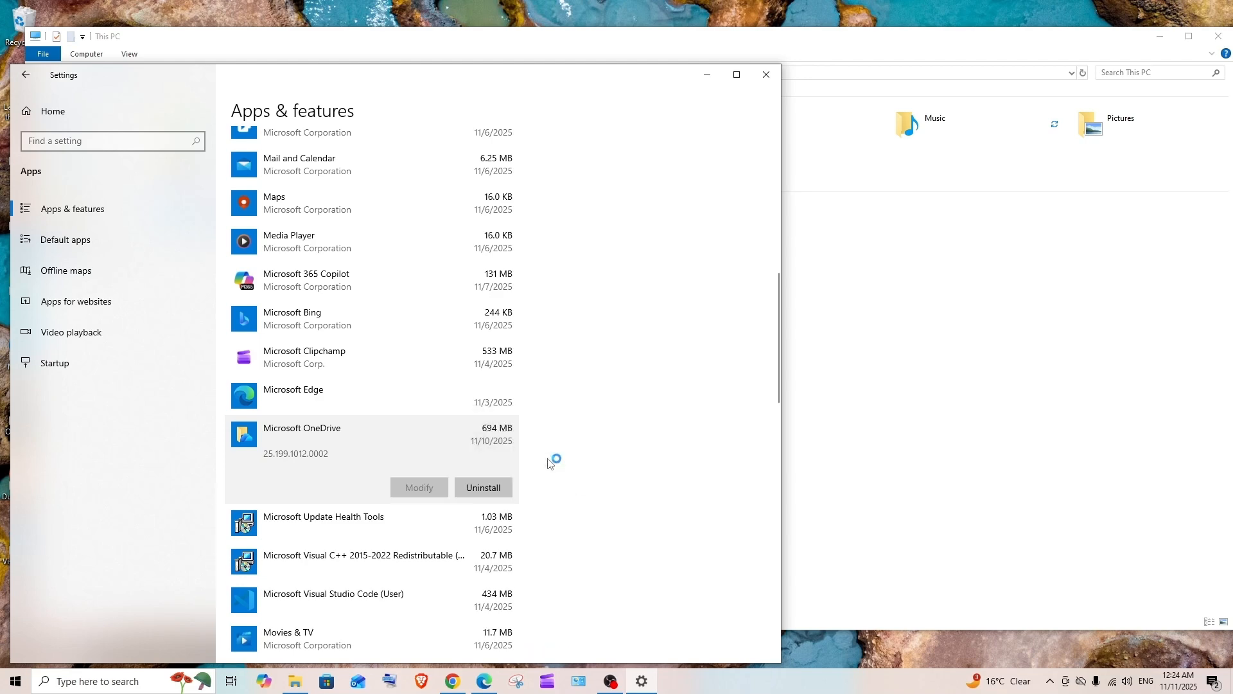
pyautogui.click(483, 486)
pyautogui.write('o')
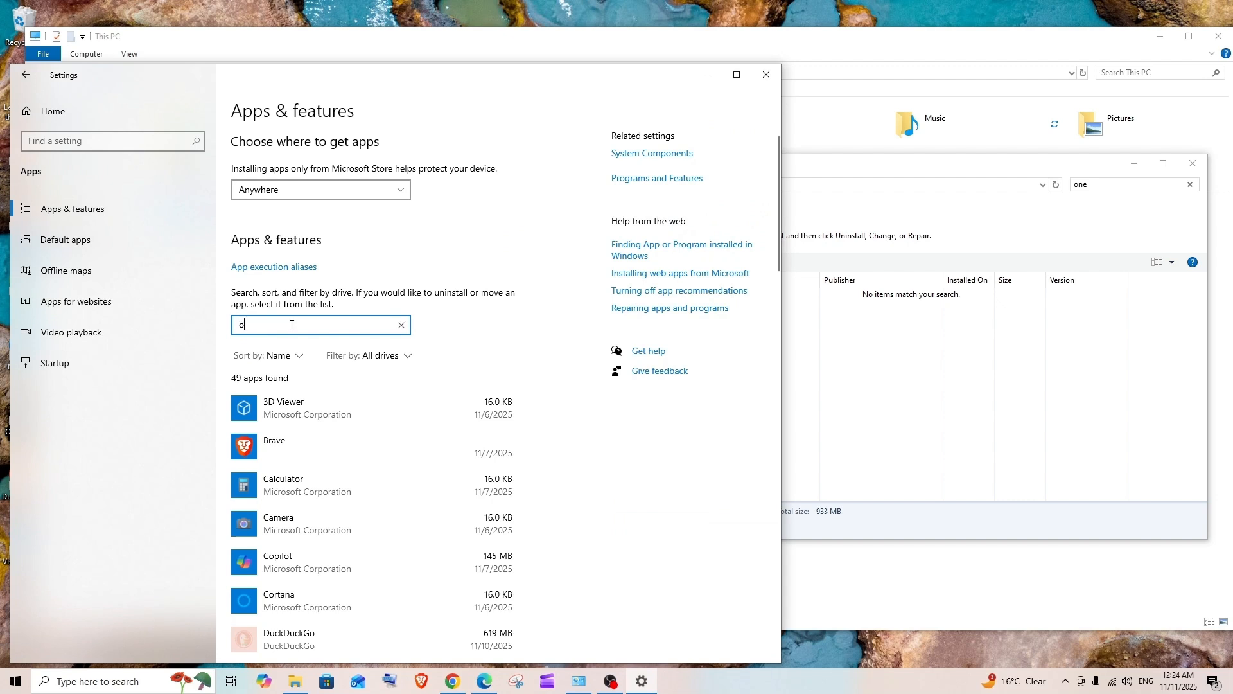
# Step: Search the installed apps for 'oned' to verify no OneDrive remains
pyautogui.write('ned')
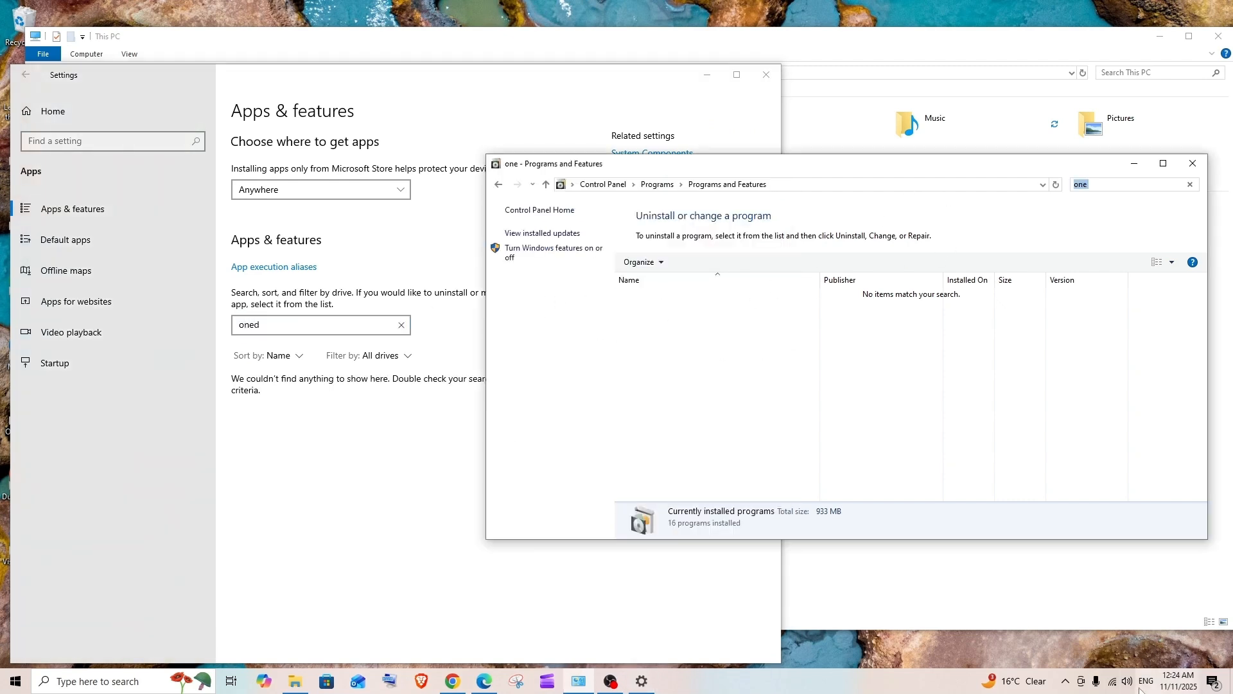
pyautogui.click(1065, 681)
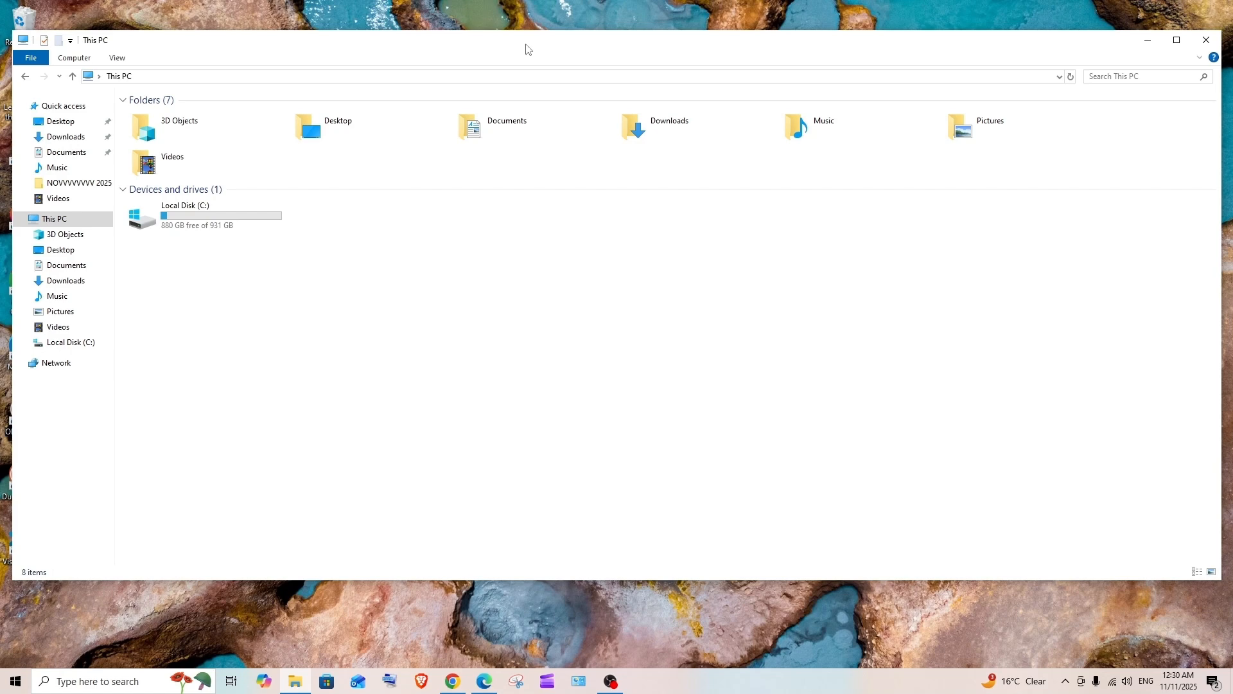
pyautogui.moveTo(712, 507)
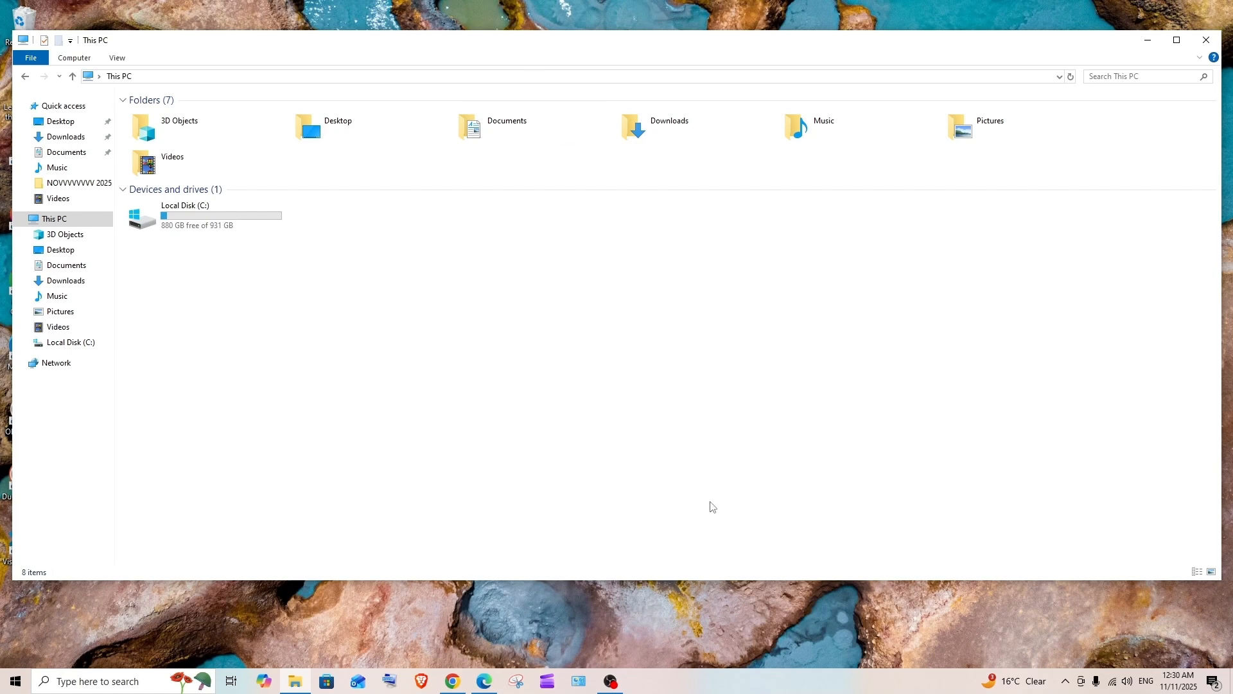
pyautogui.moveTo(935, 381)
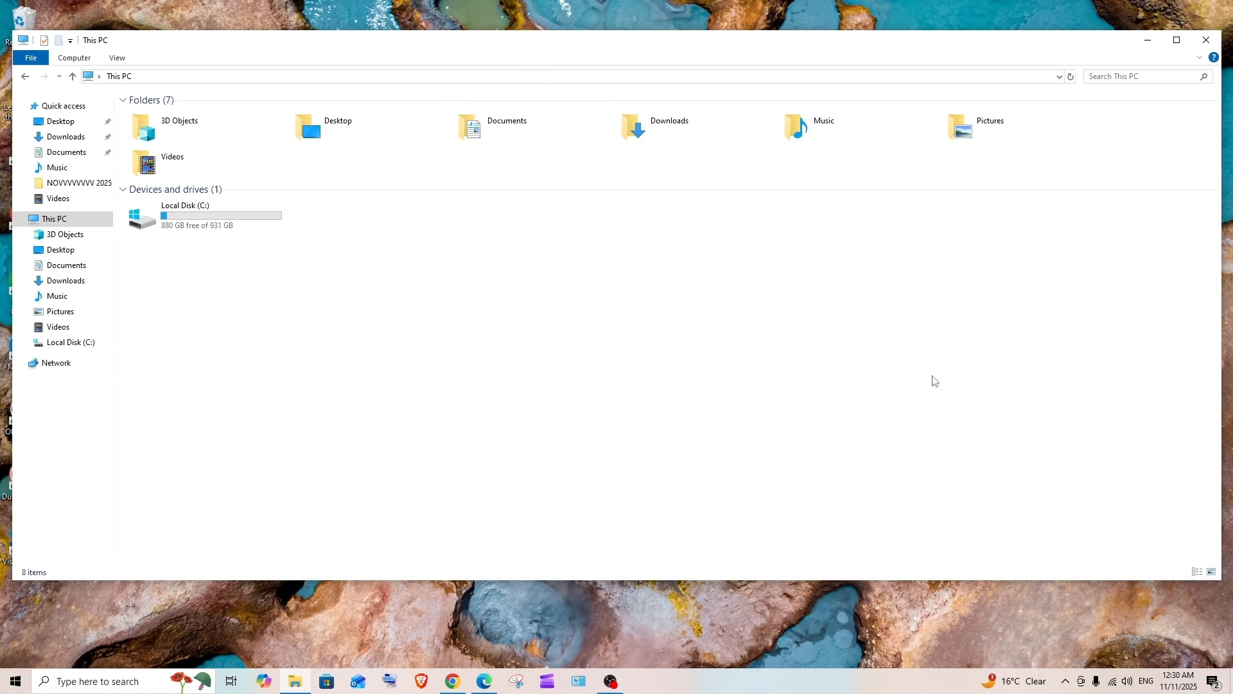